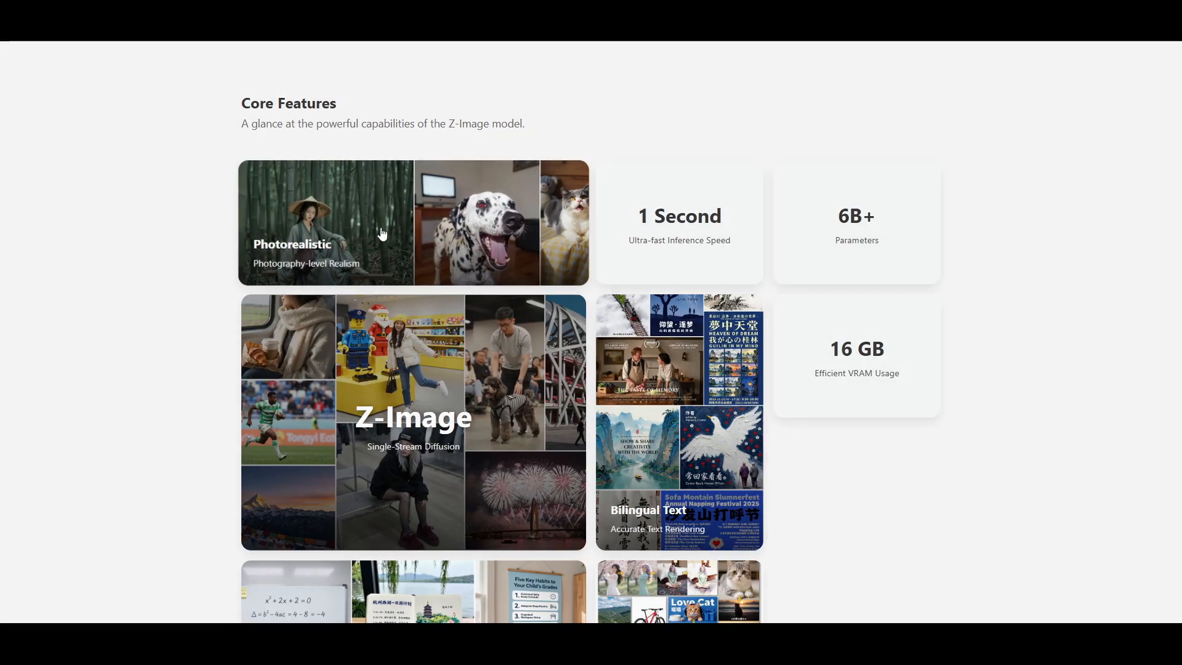
- Bring the Core Features section of the Z-Image homepage into view
scroll(down, 3)
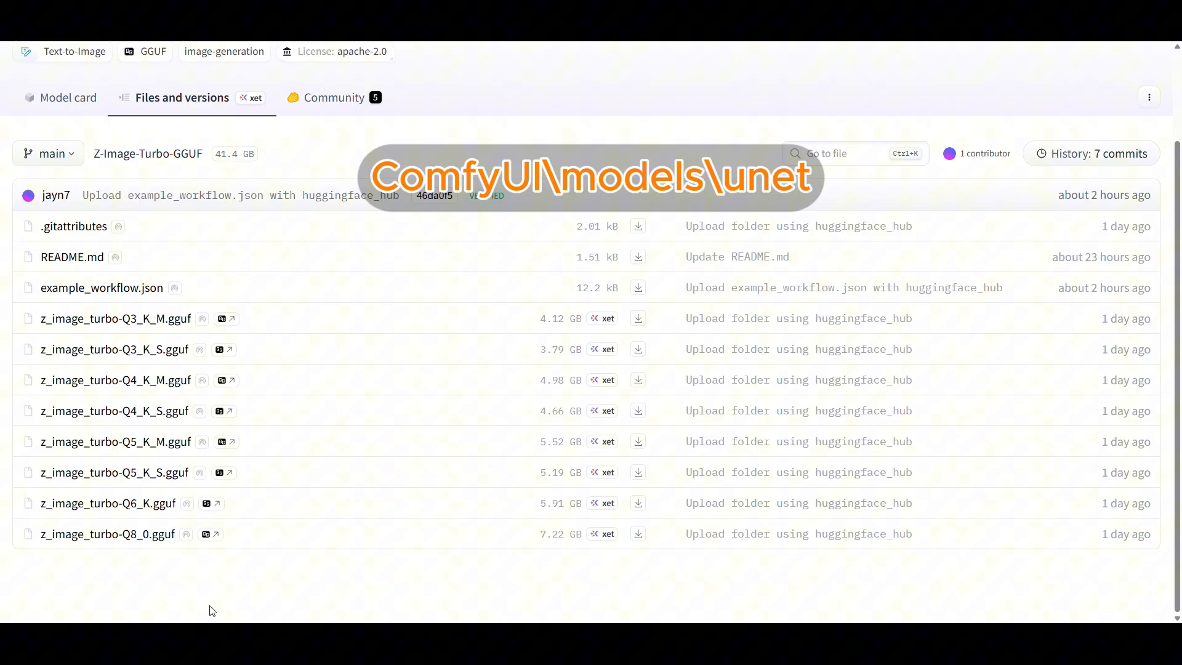
mouse_move(146, 560)
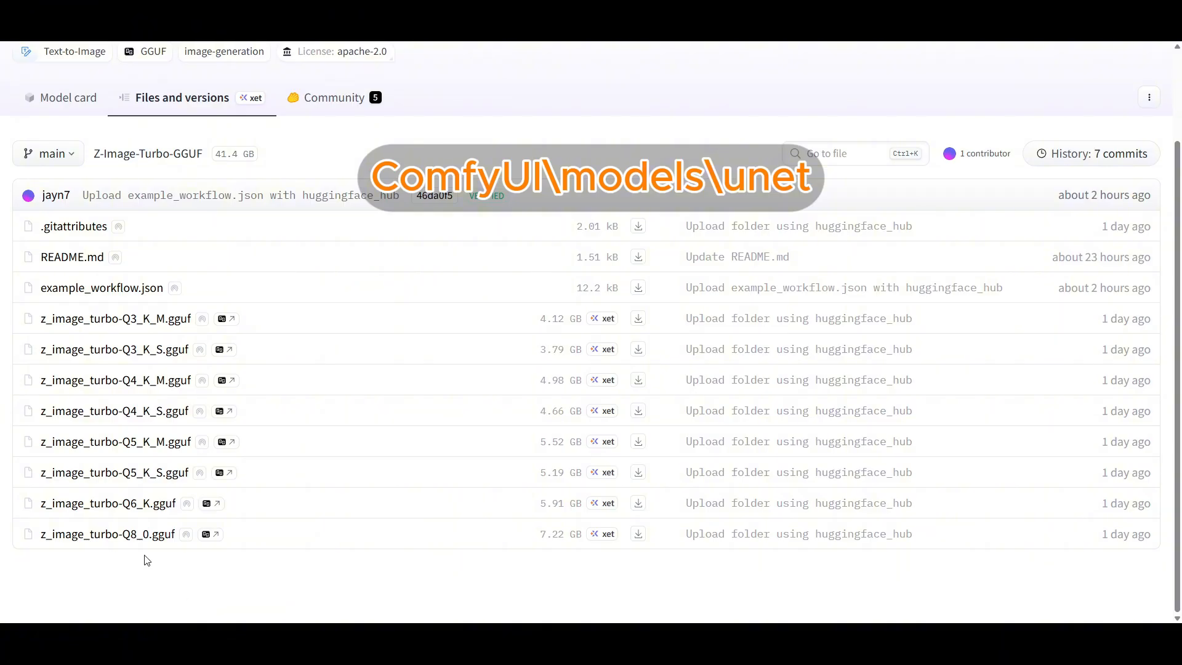
mouse_move(566, 570)
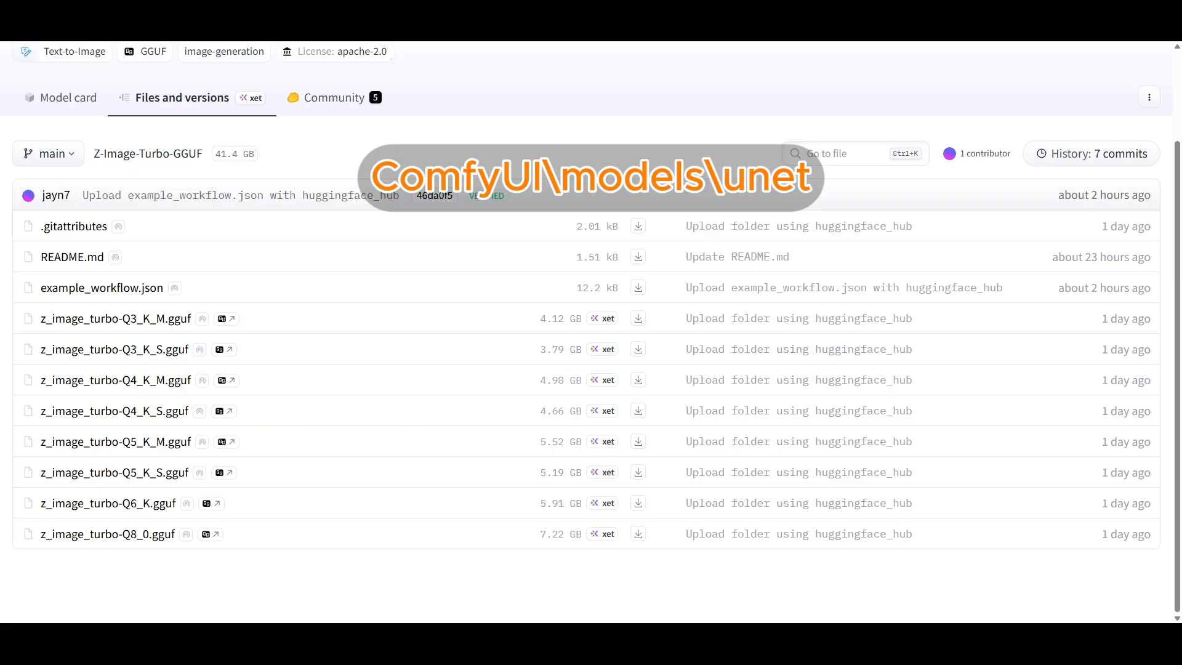
mouse_move(566, 586)
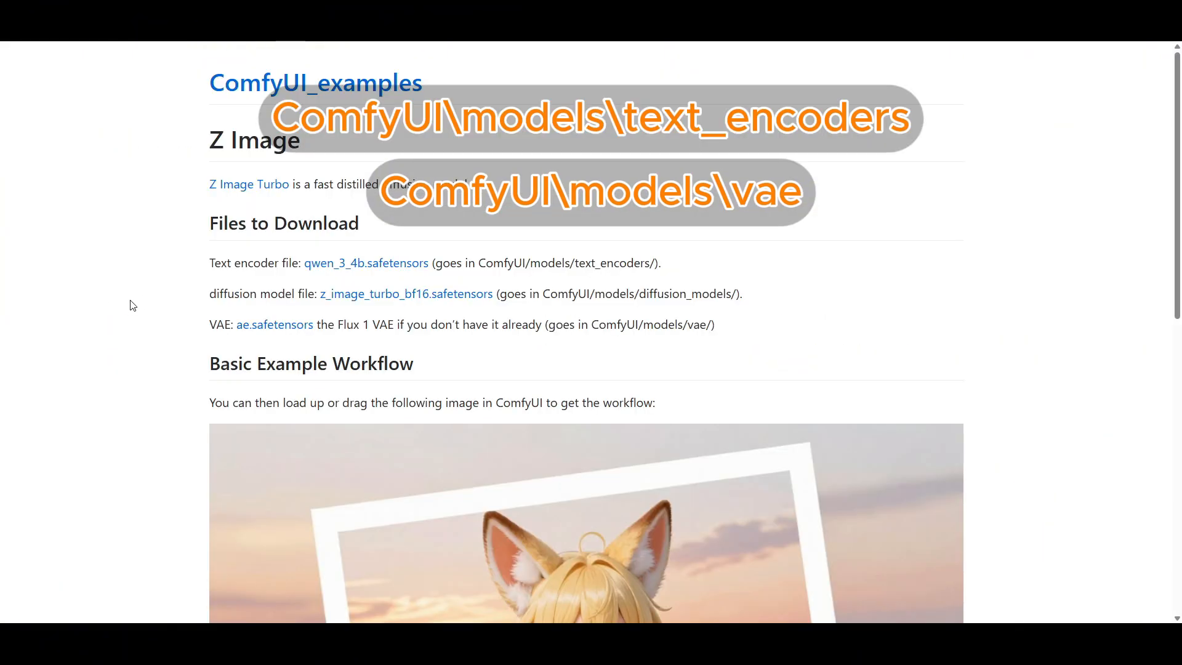
mouse_move(160, 335)
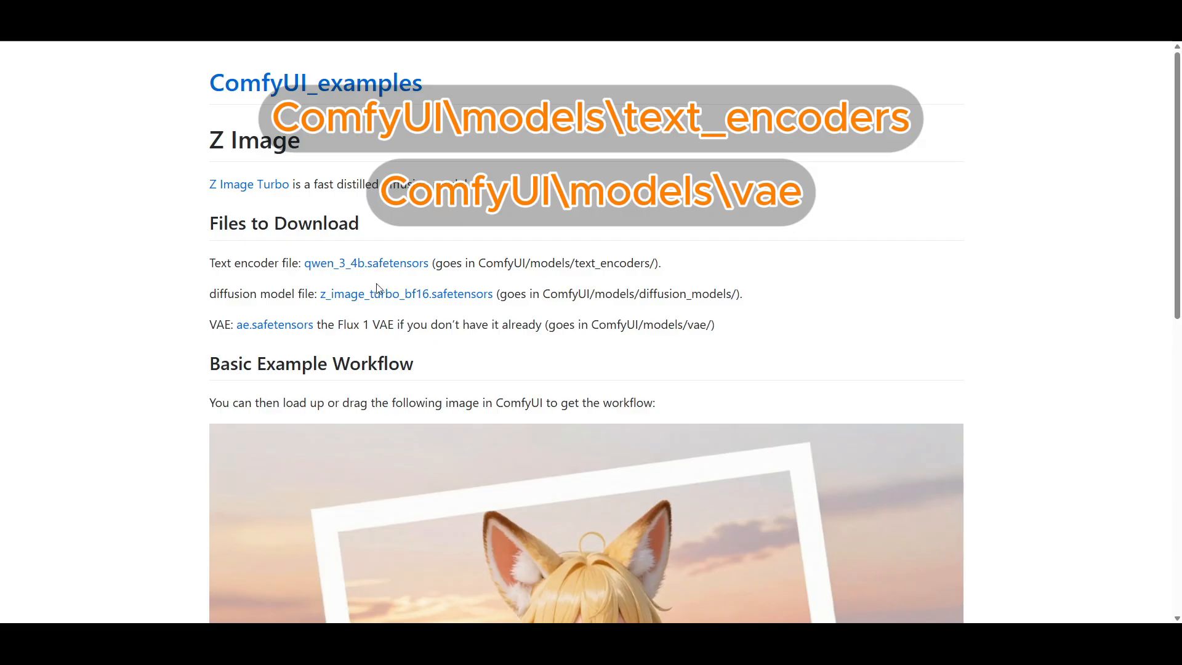
mouse_move(367, 279)
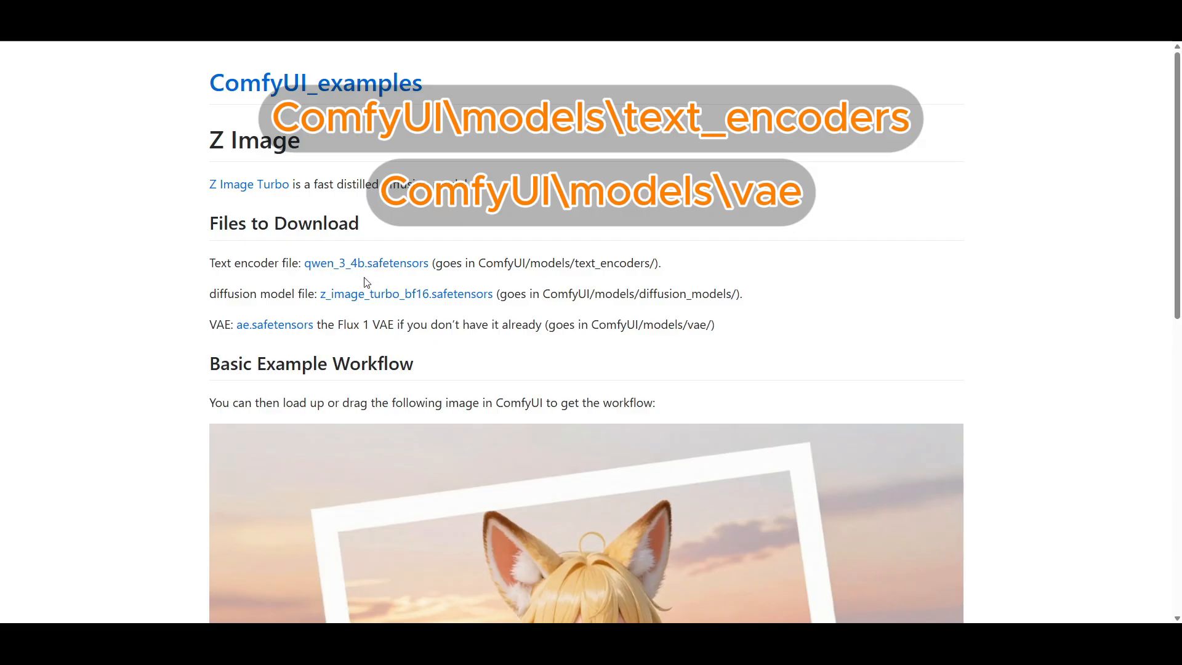
mouse_move(484, 275)
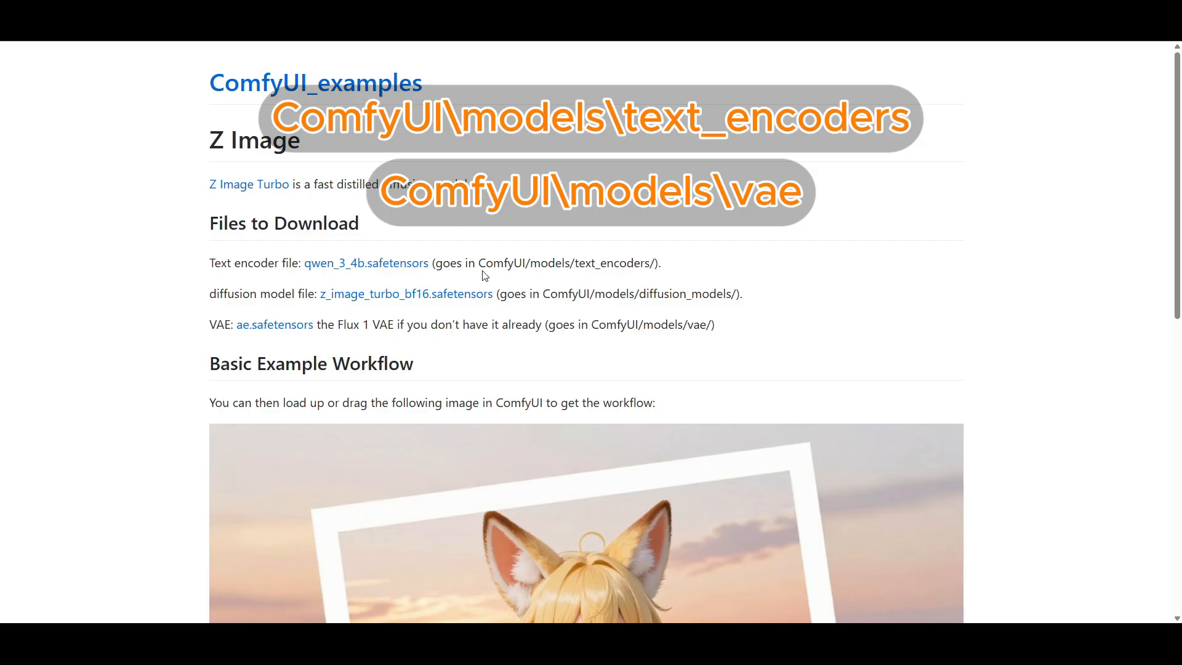
mouse_move(363, 343)
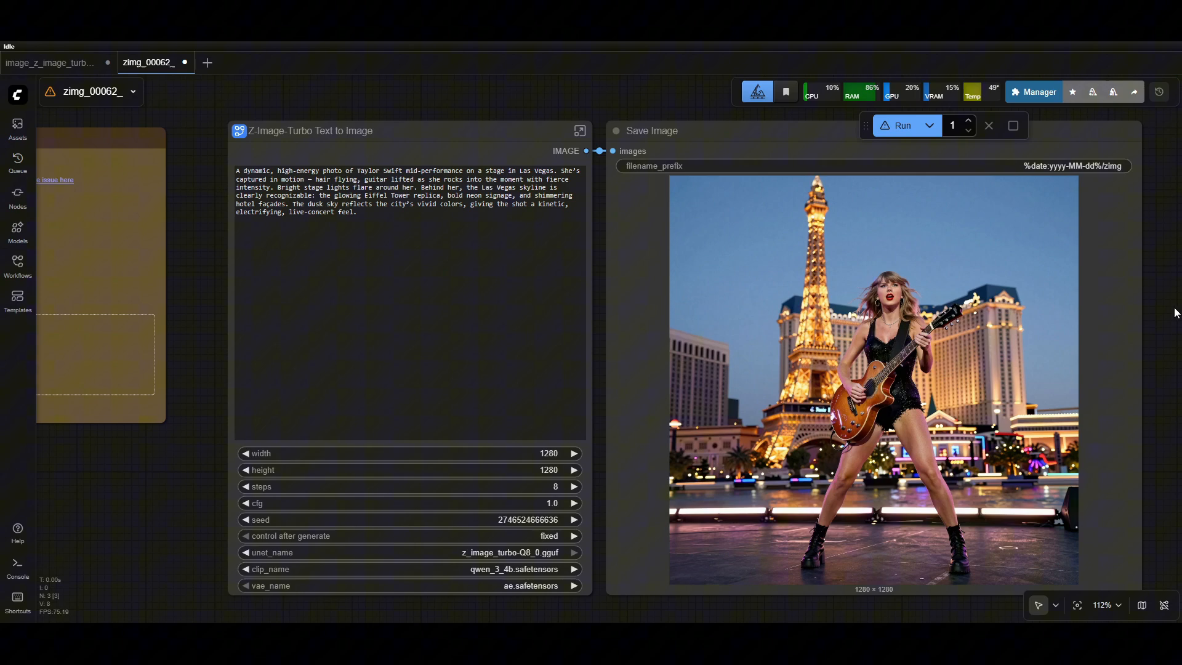
click(1039, 91)
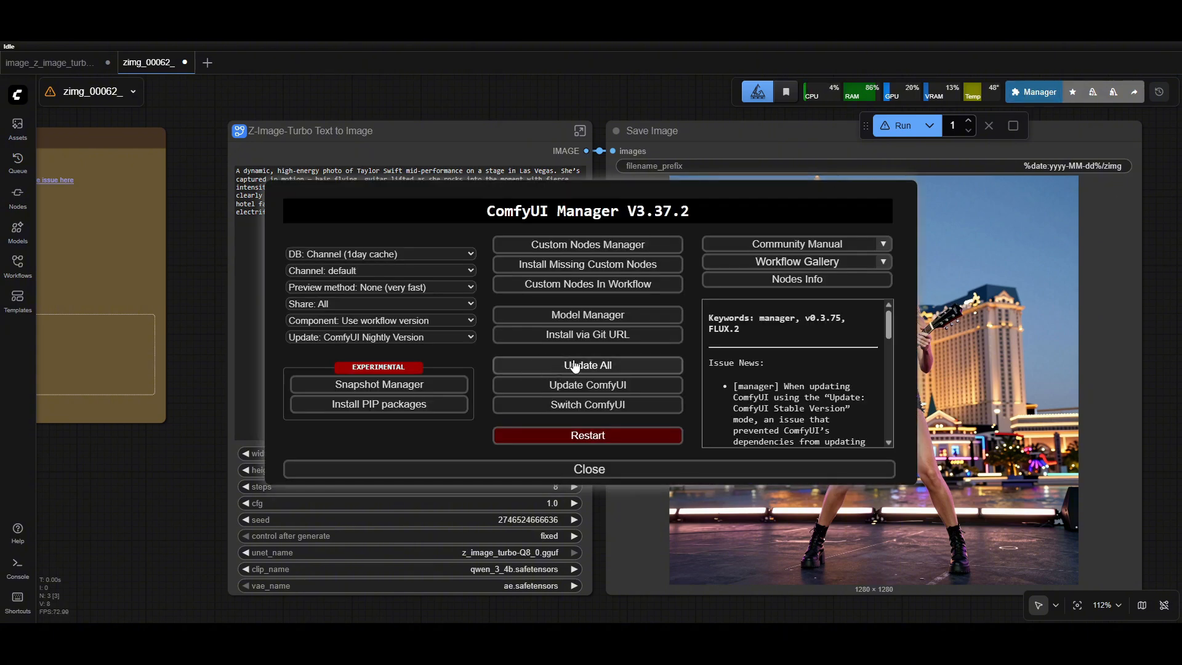
click(588, 468)
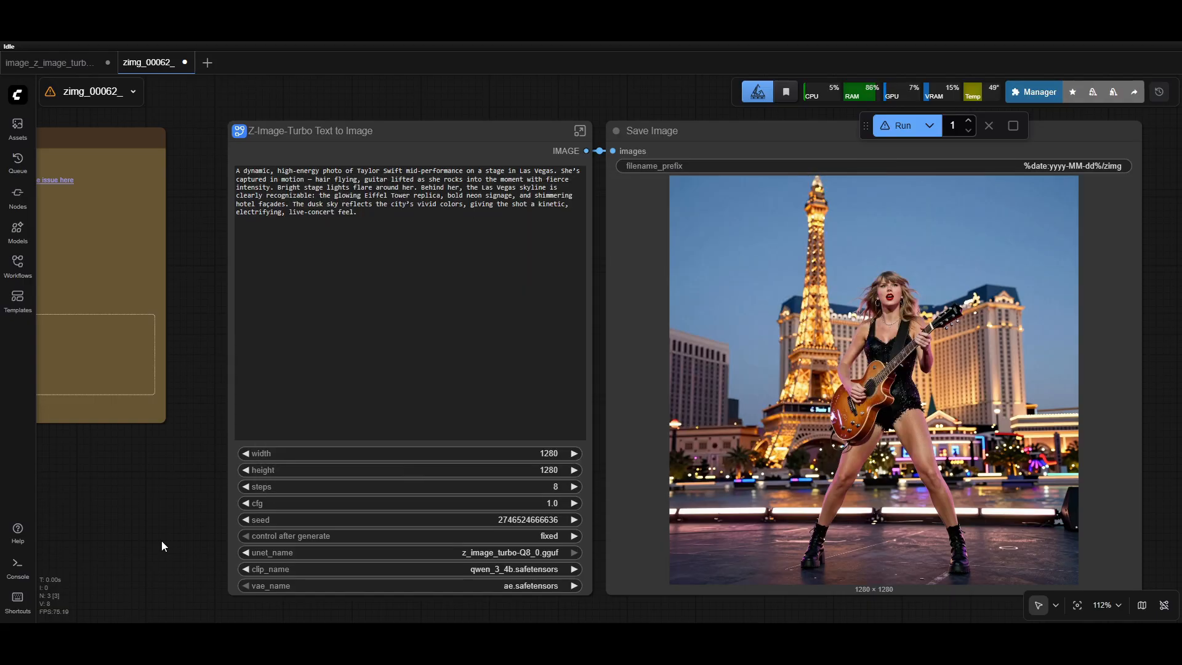
mouse_move(137, 482)
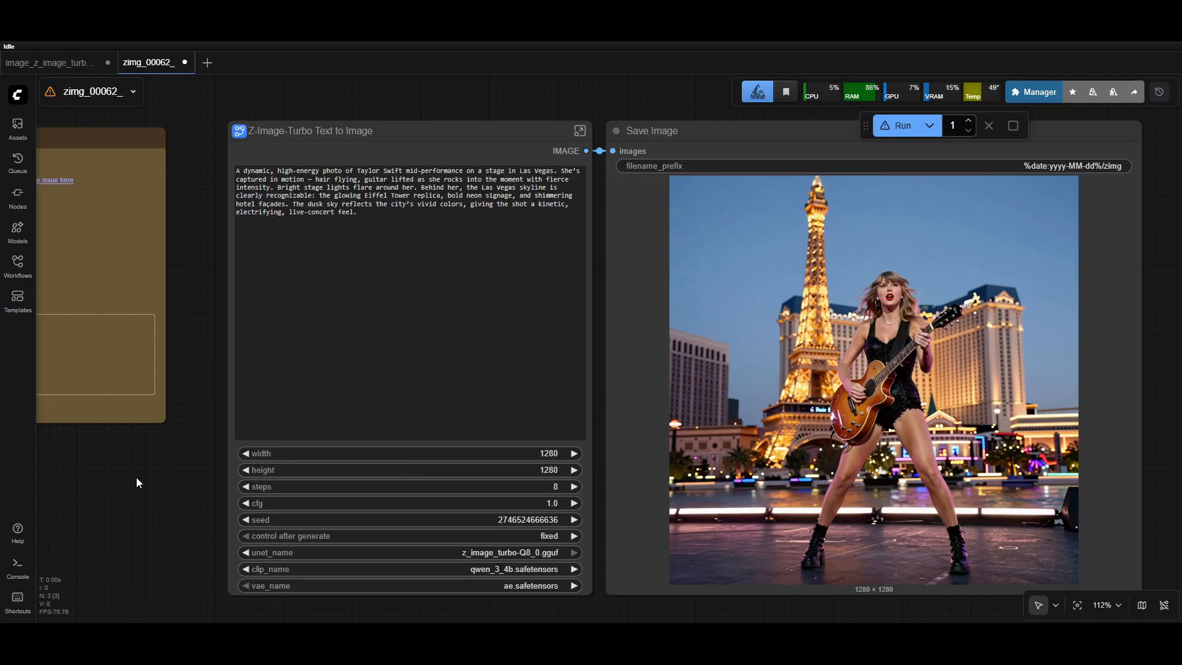
click(17, 300)
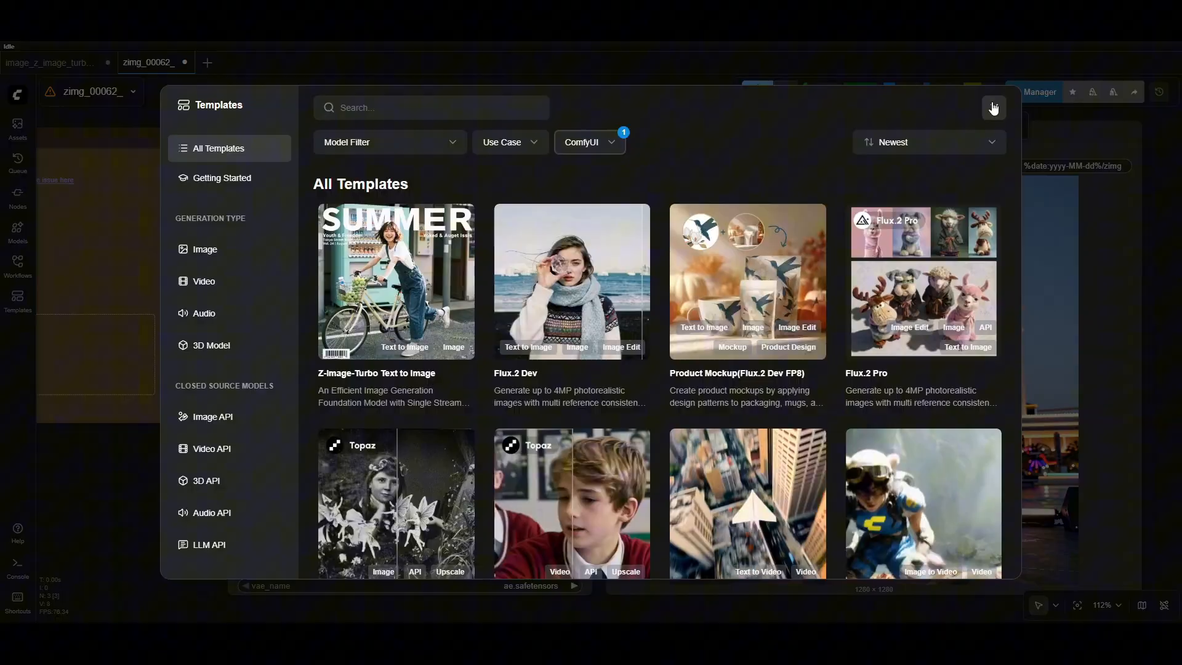
click(994, 108)
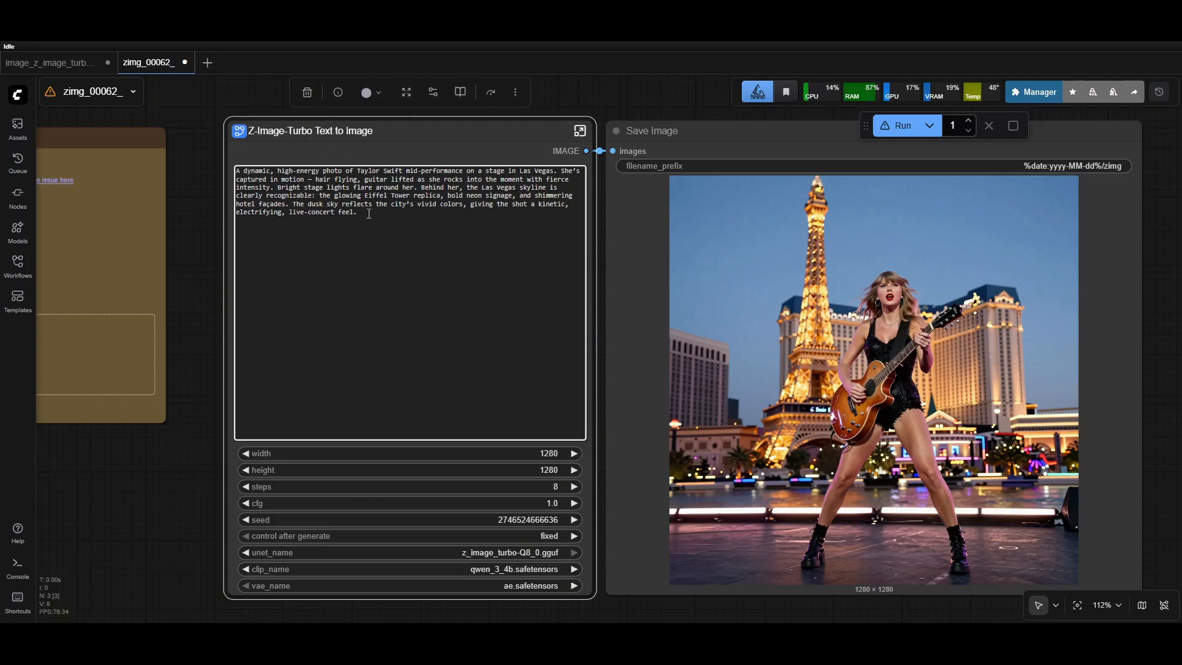
mouse_move(510, 351)
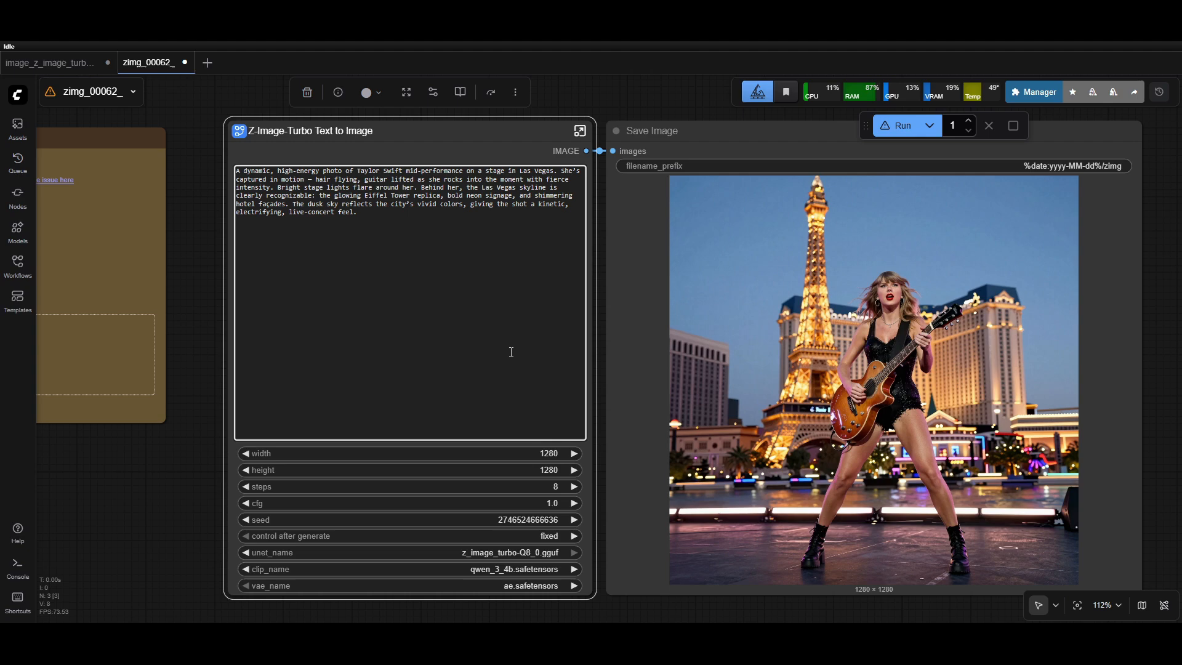
mouse_move(492, 314)
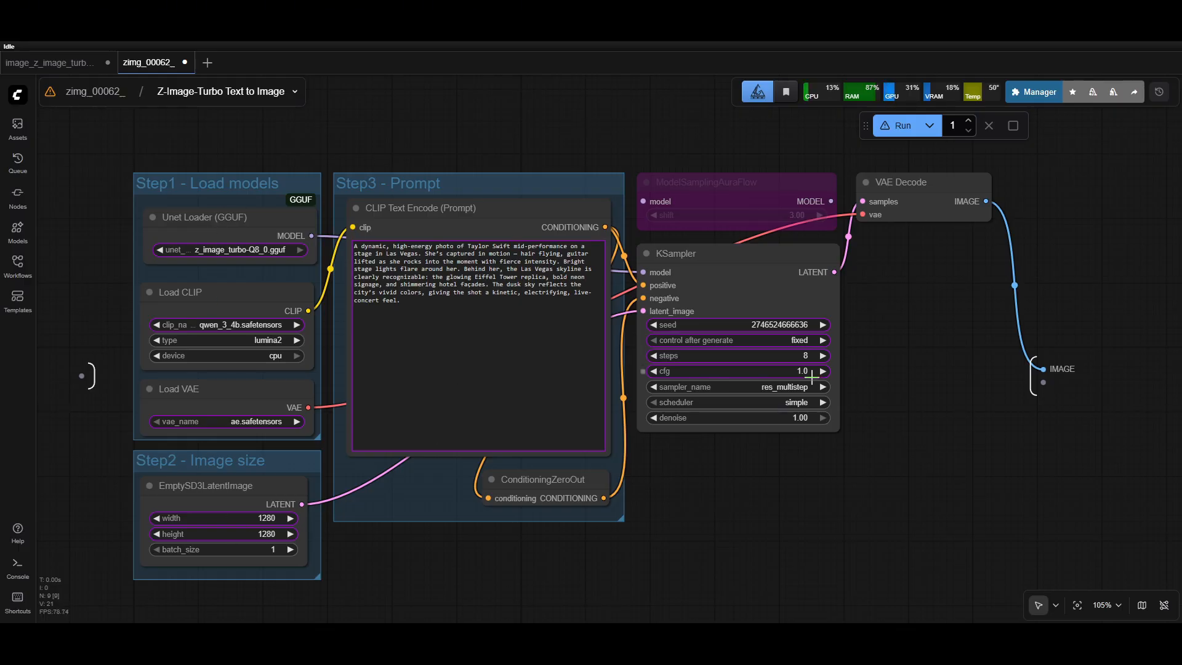
mouse_move(681, 535)
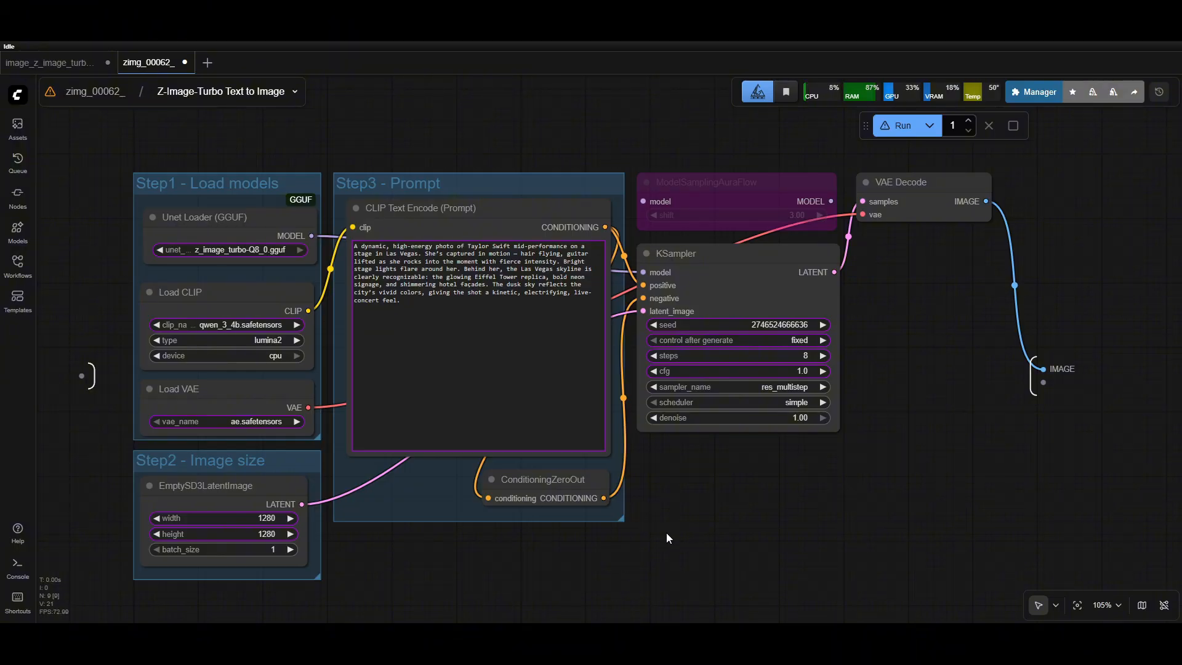
mouse_move(253, 229)
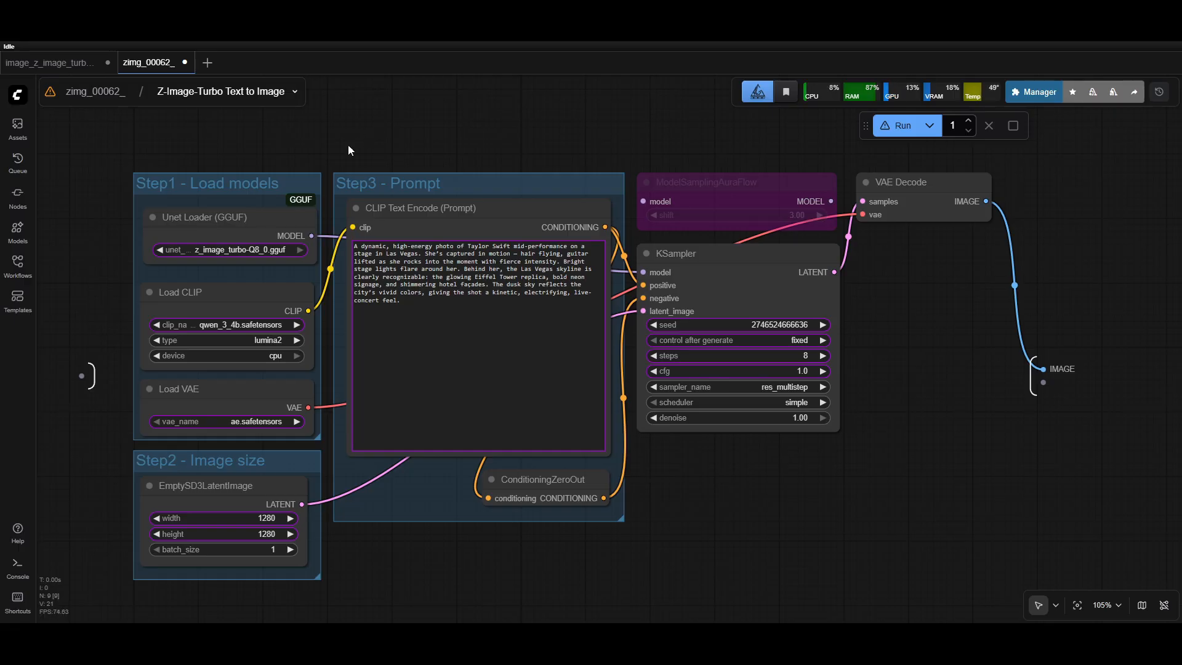
mouse_move(690, 496)
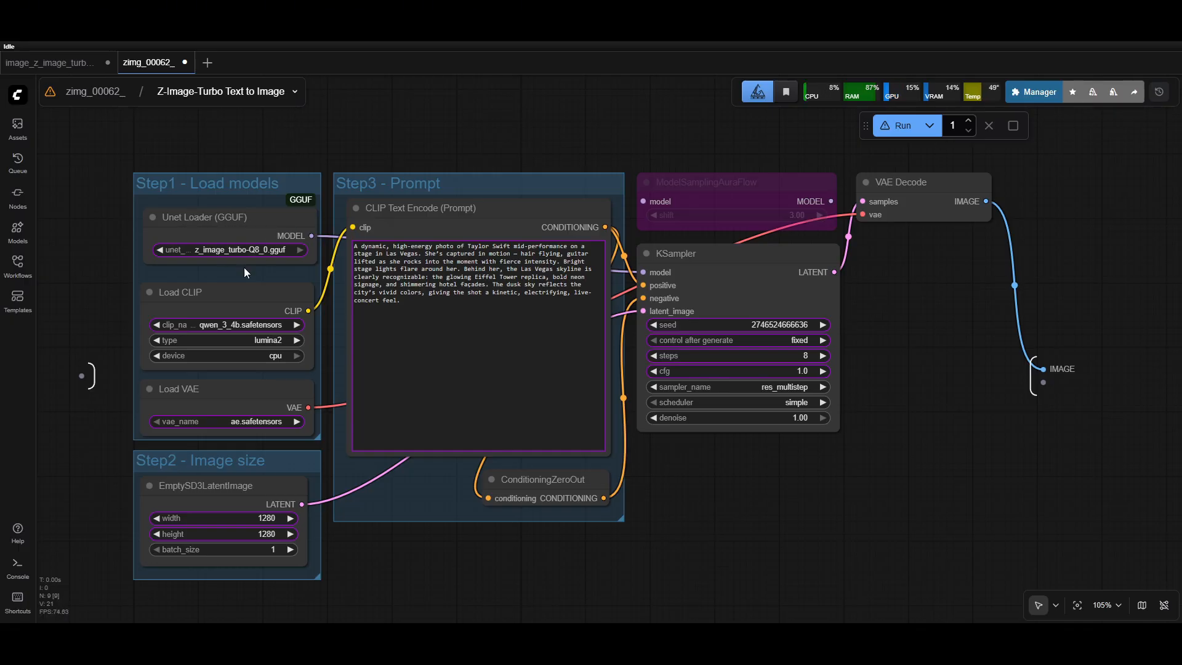
mouse_move(347, 528)
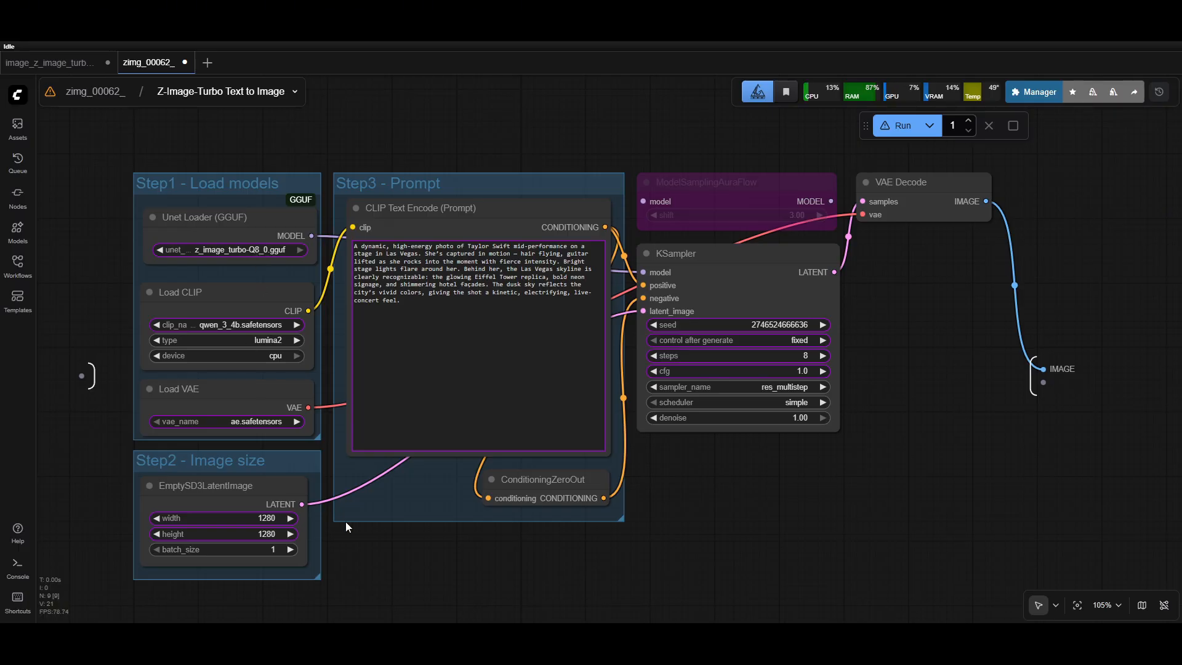
mouse_move(212, 340)
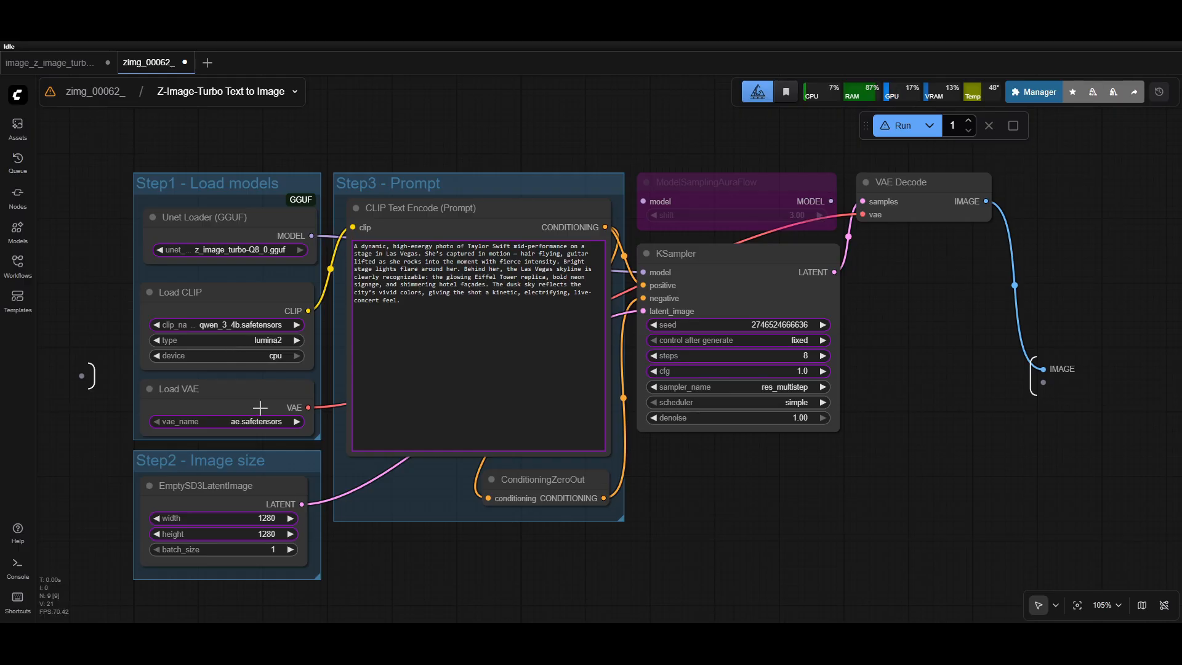
mouse_move(229, 463)
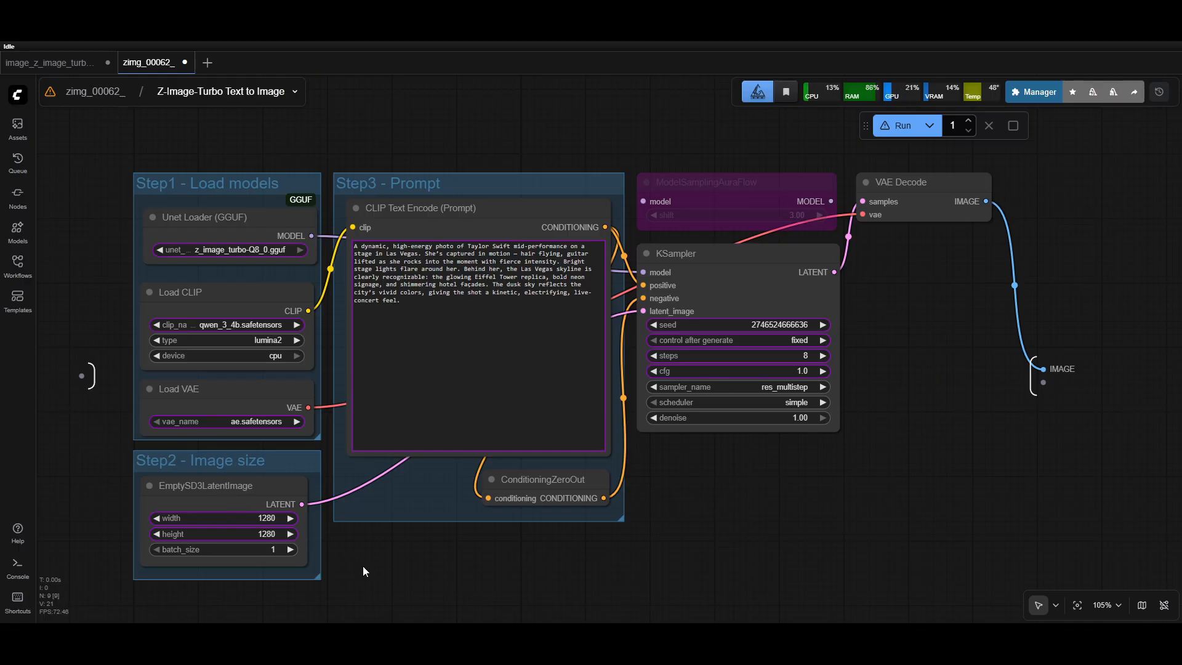
mouse_move(237, 529)
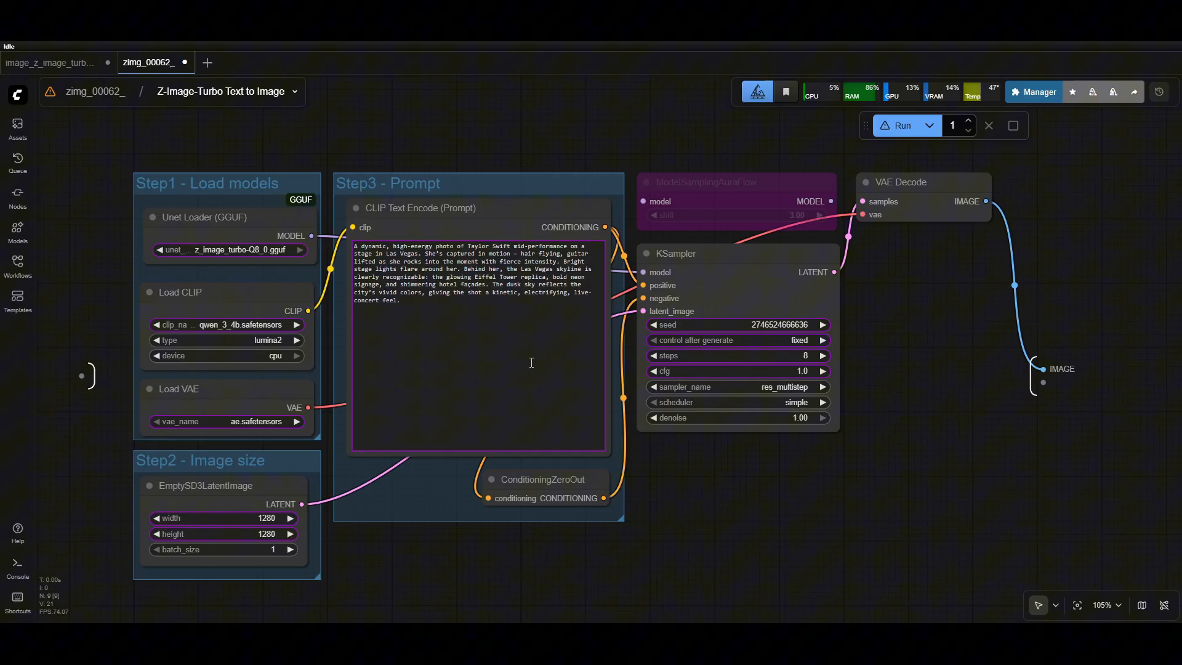
mouse_move(428, 357)
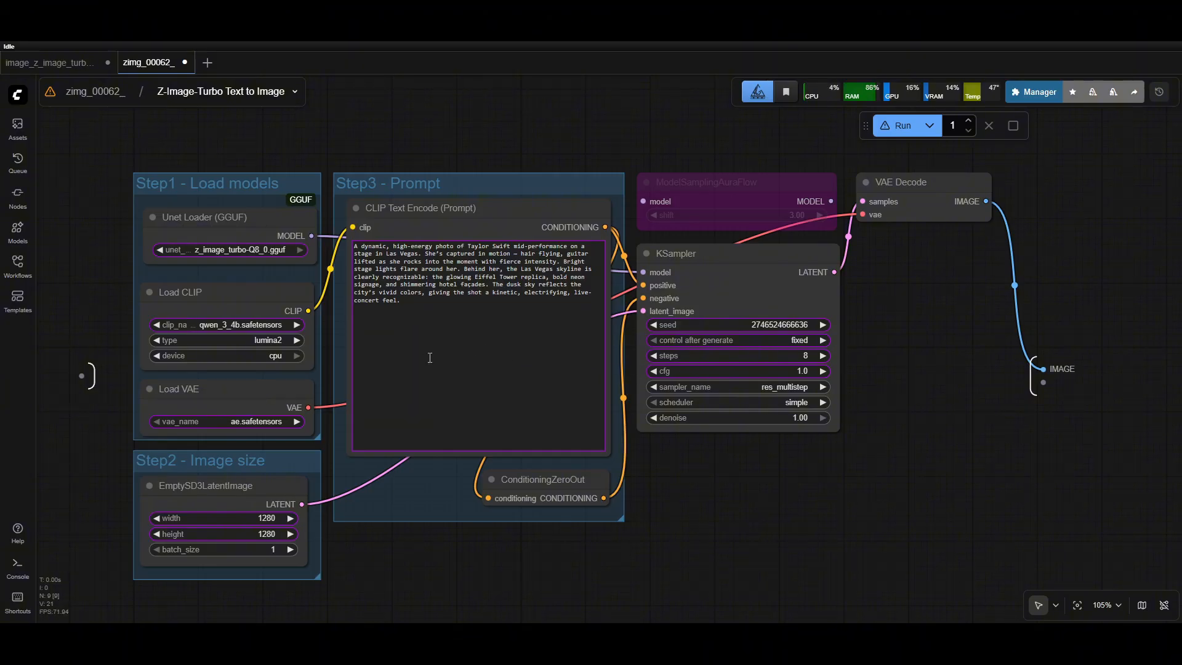
mouse_move(564, 332)
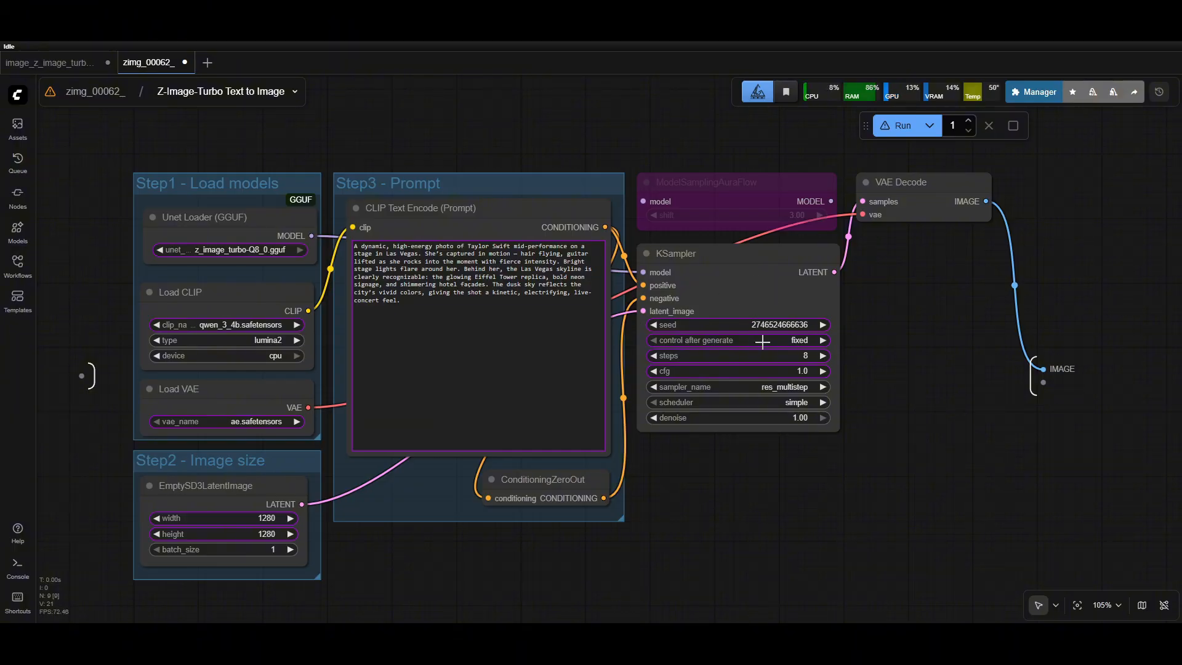
- Switch KSampler's control_after_generate from fixed to randomize
click(824, 340)
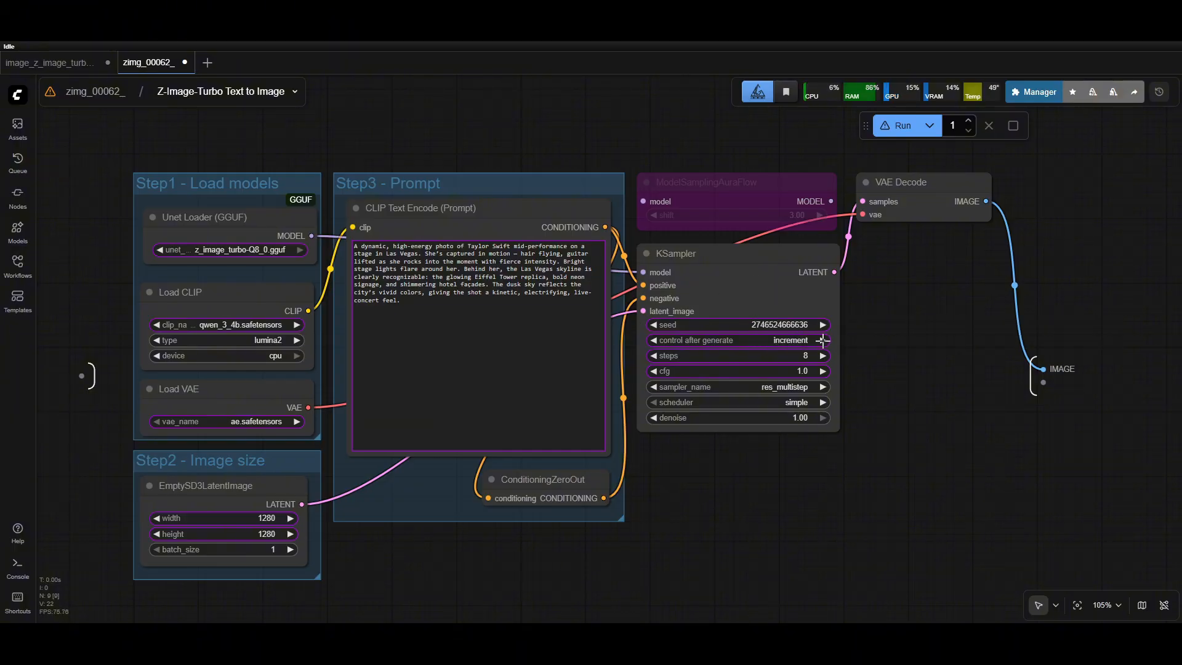
click(791, 340)
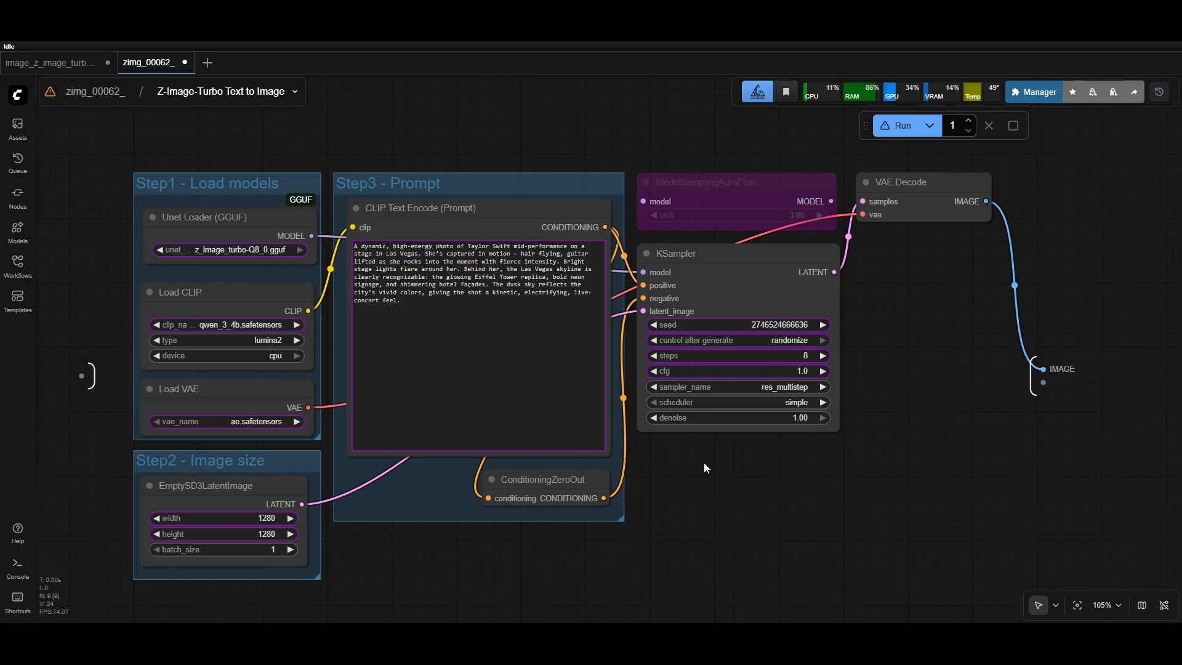
mouse_move(664, 371)
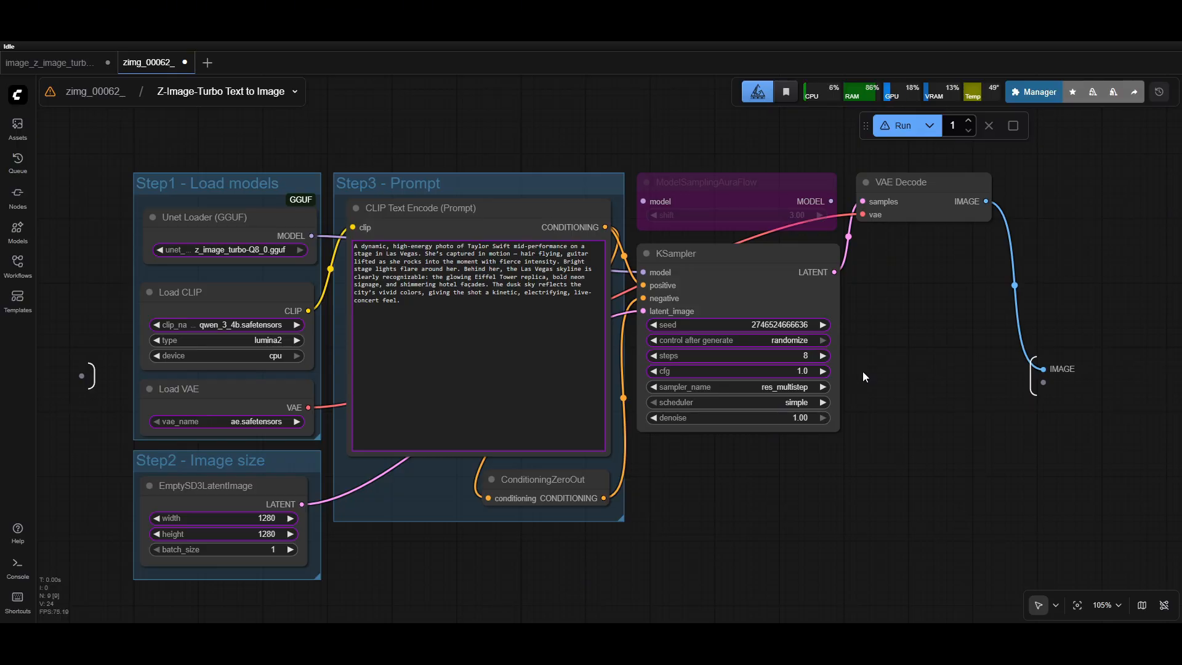
mouse_move(871, 375)
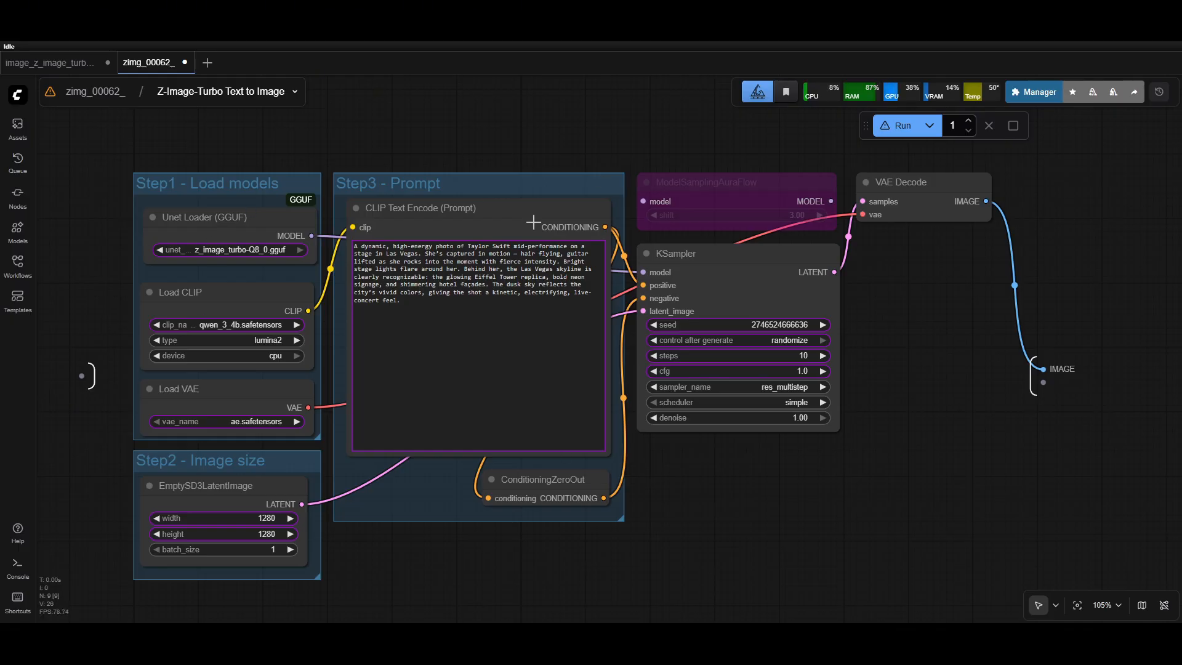
mouse_move(82, 91)
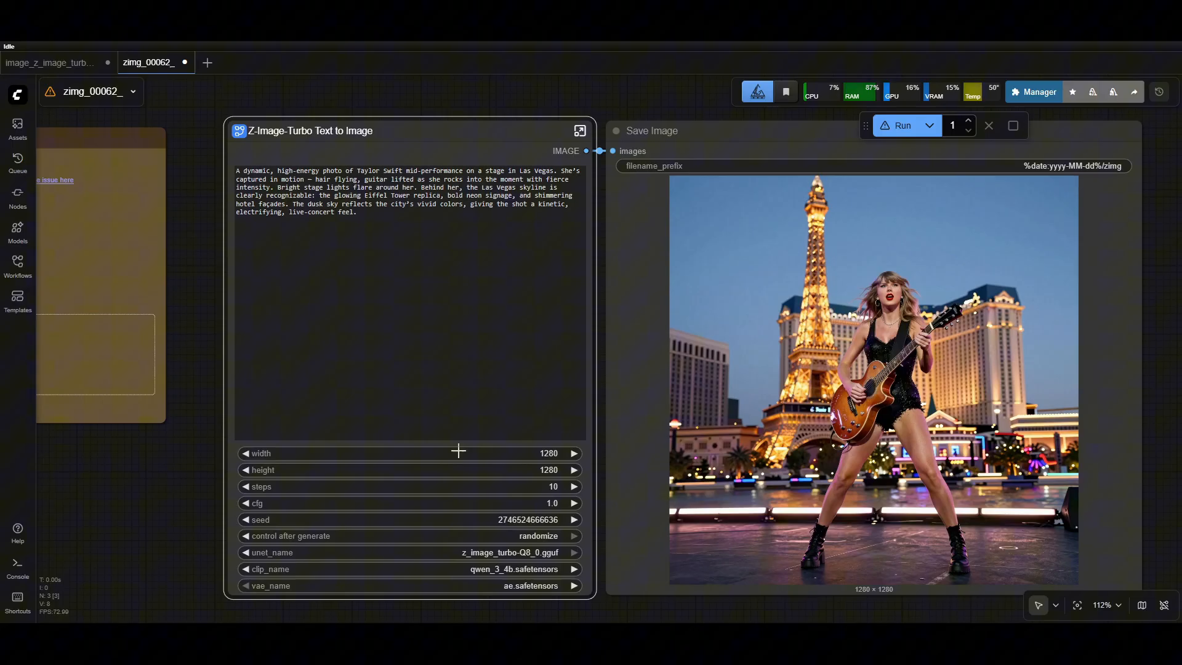
mouse_move(494, 462)
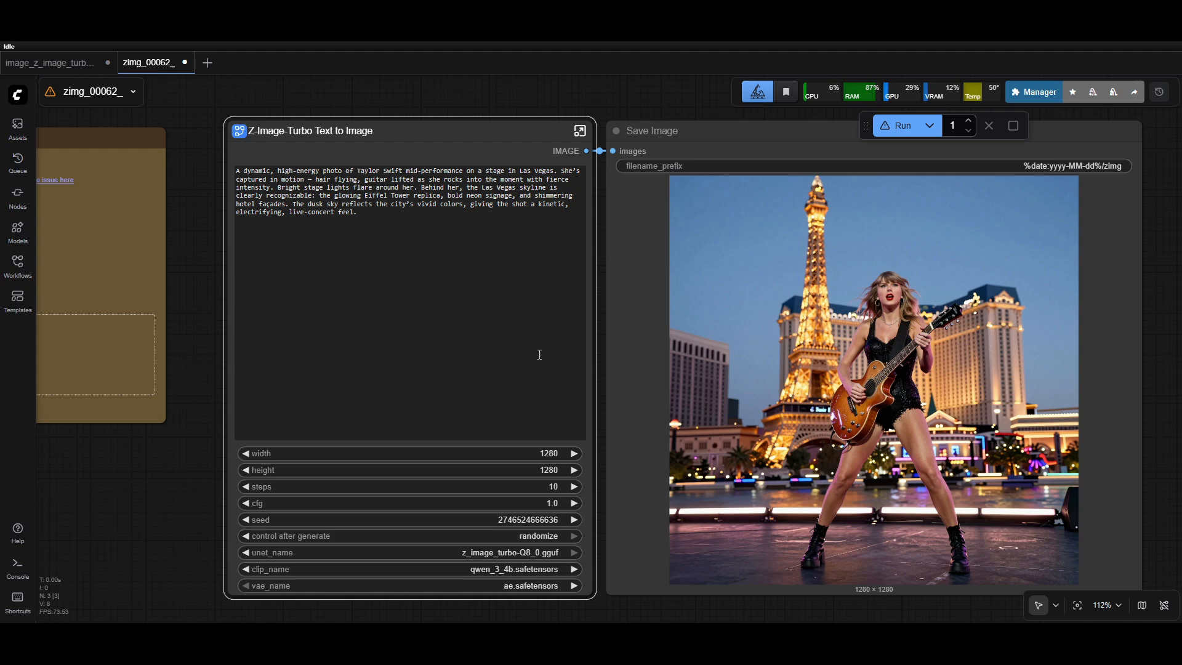
mouse_move(490, 459)
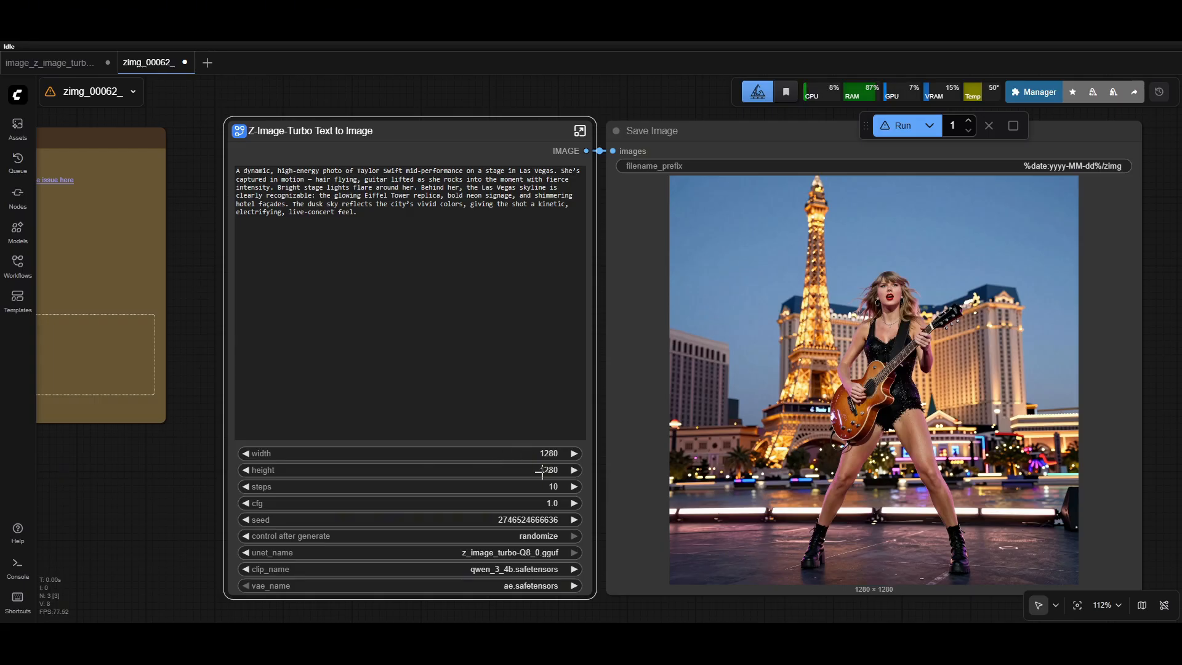
mouse_move(509, 459)
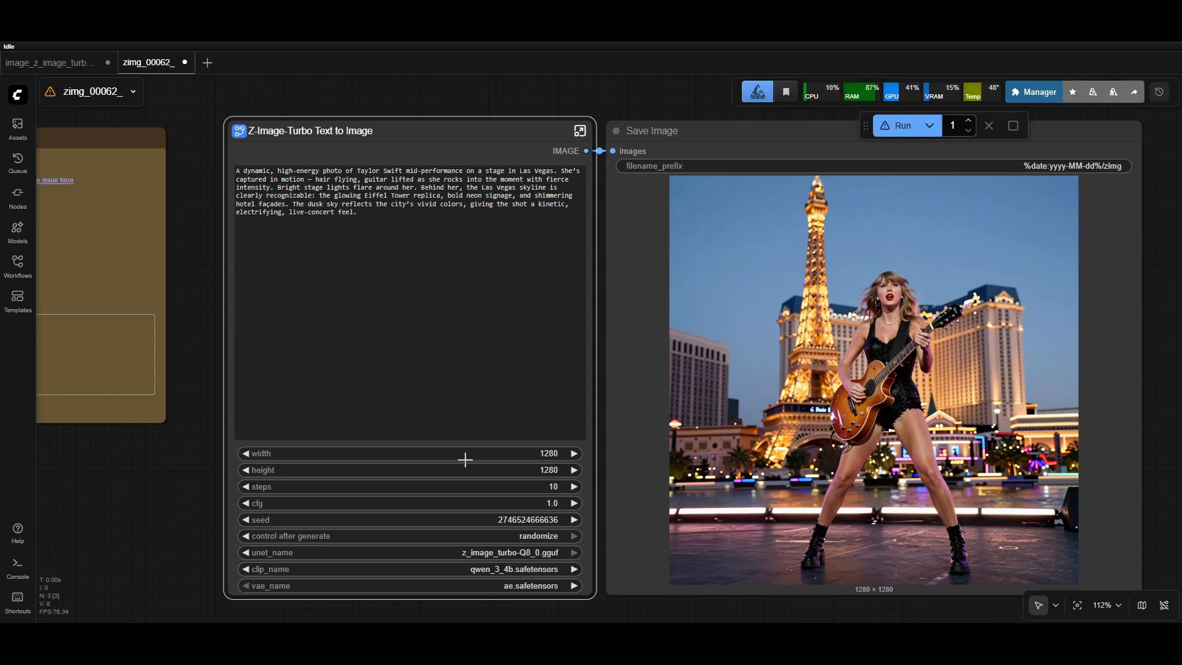
mouse_move(492, 461)
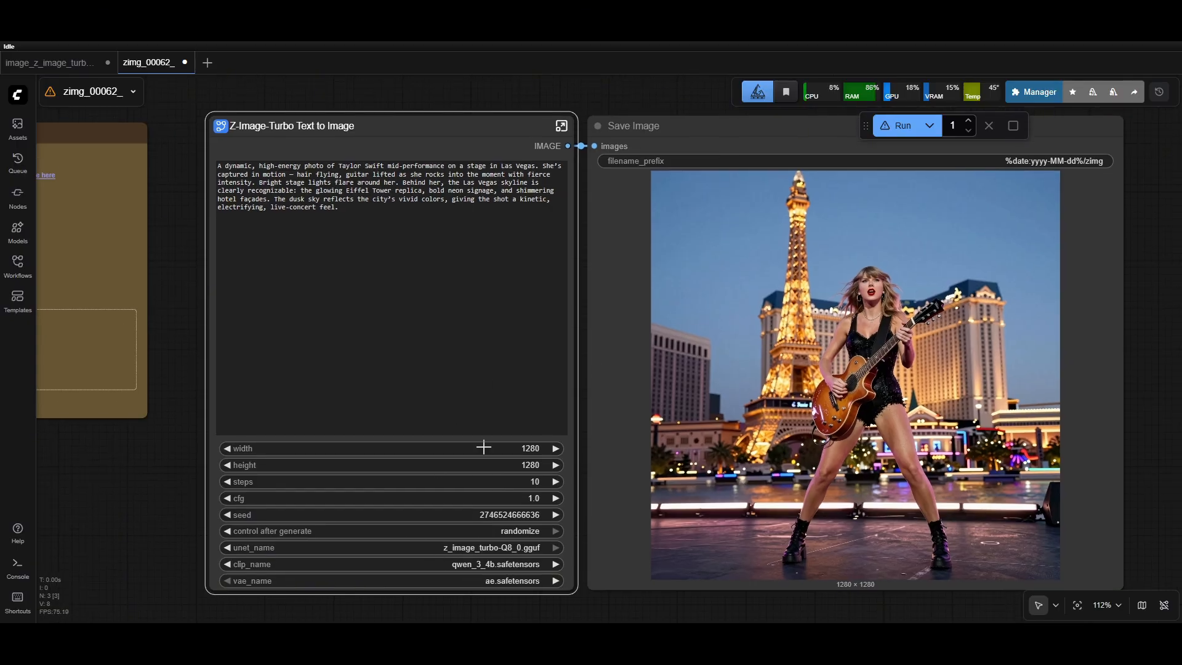
mouse_move(1157, 299)
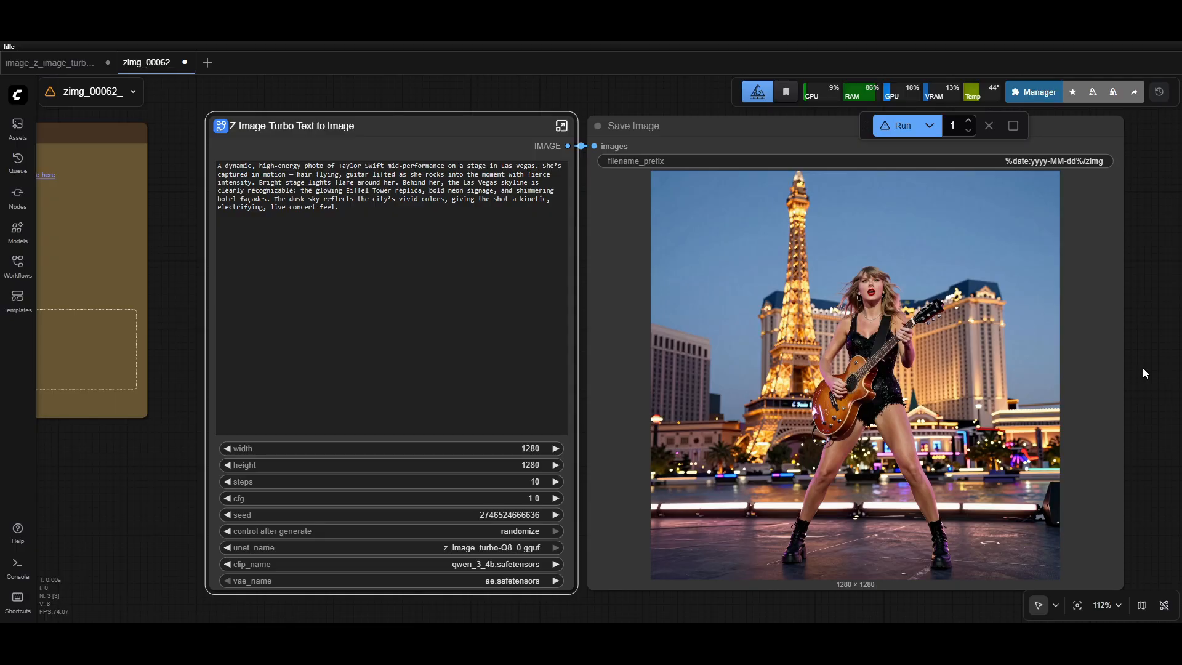
mouse_move(1149, 367)
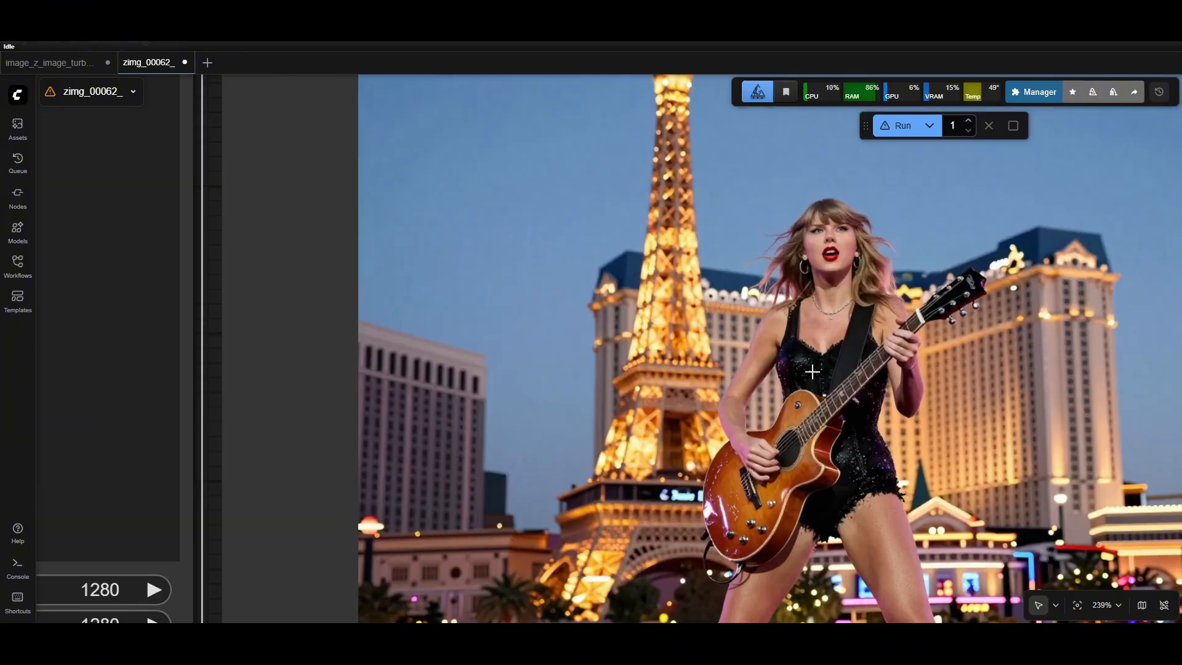
mouse_move(1006, 331)
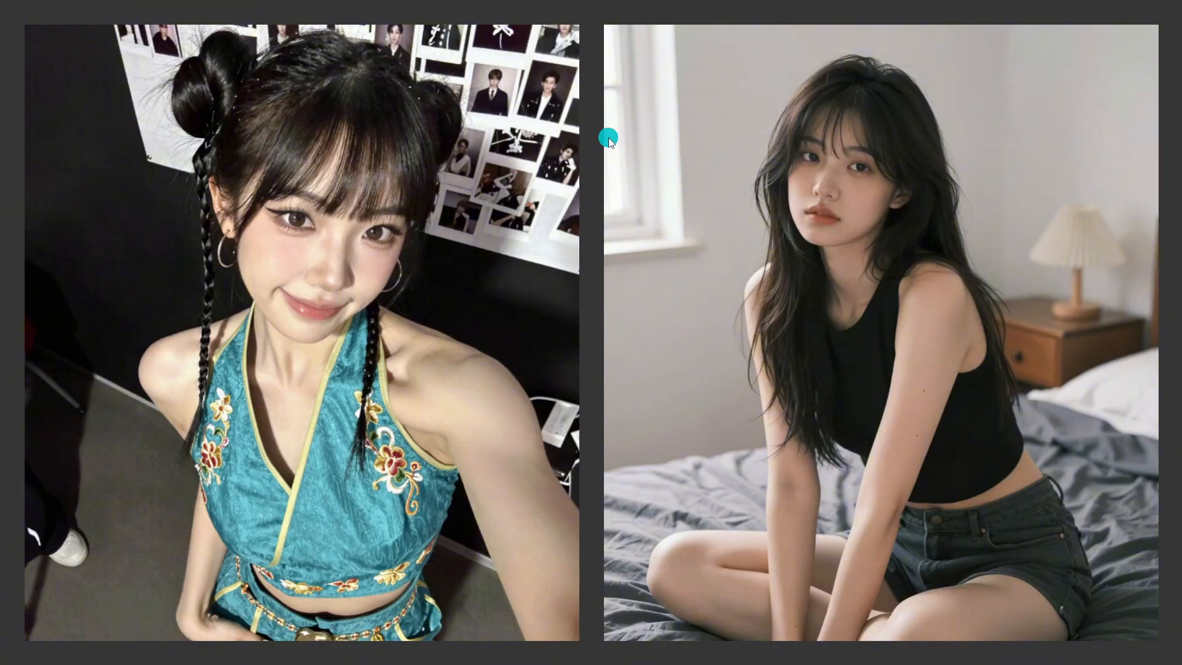
mouse_move(623, 283)
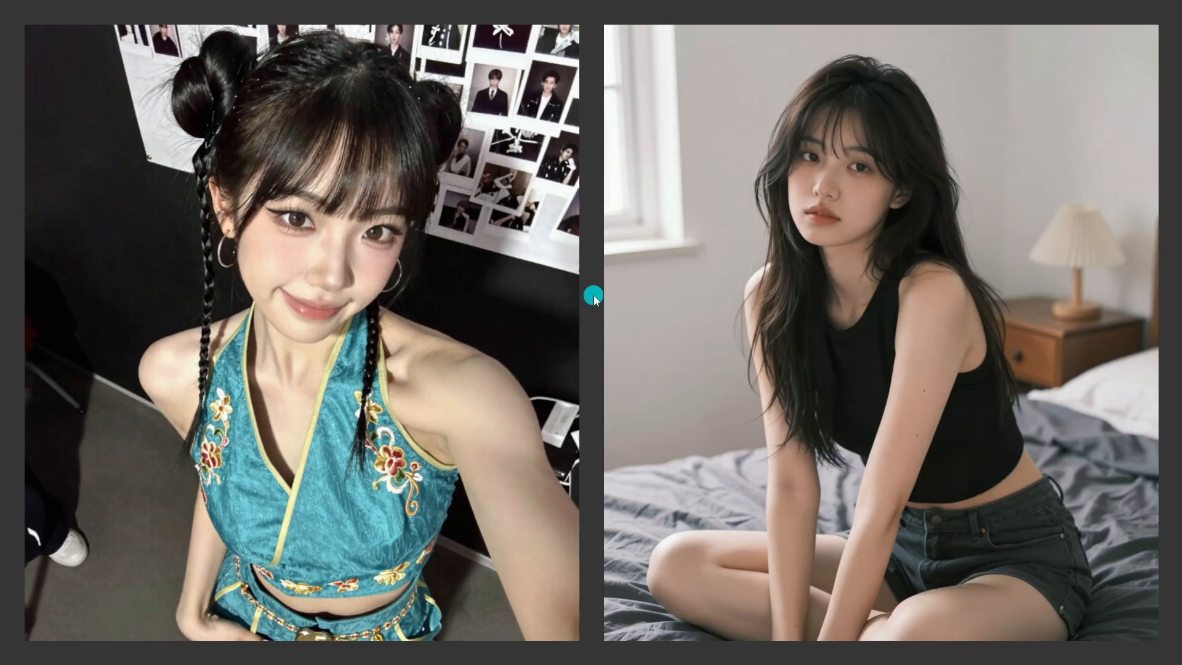
mouse_move(707, 248)
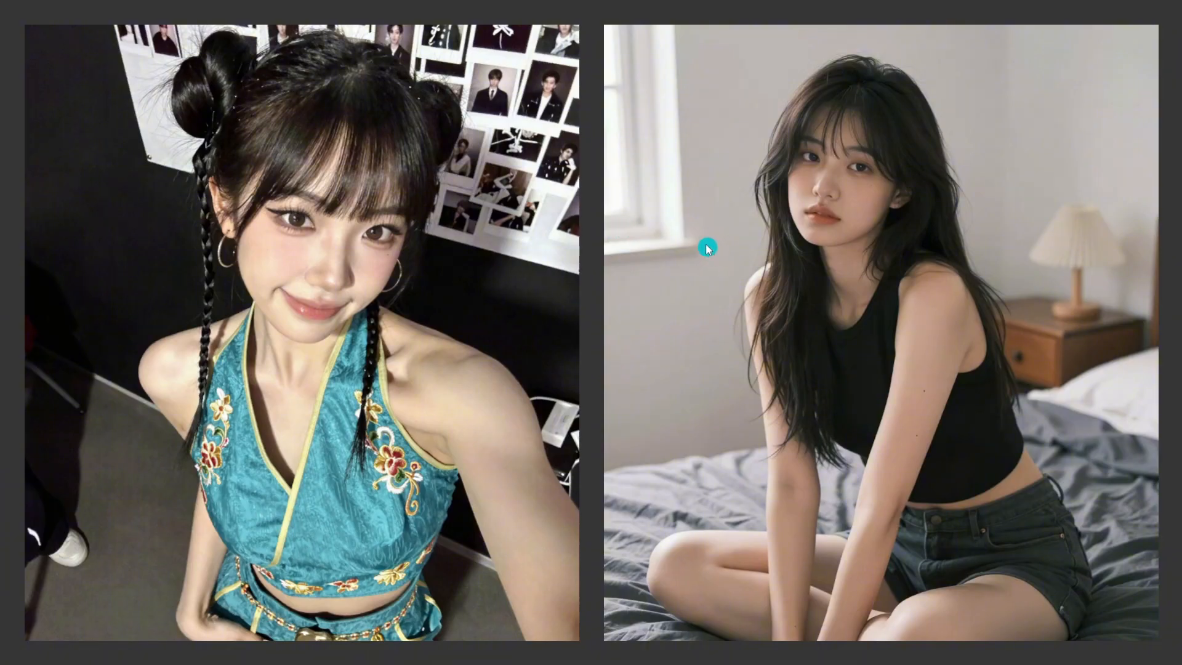